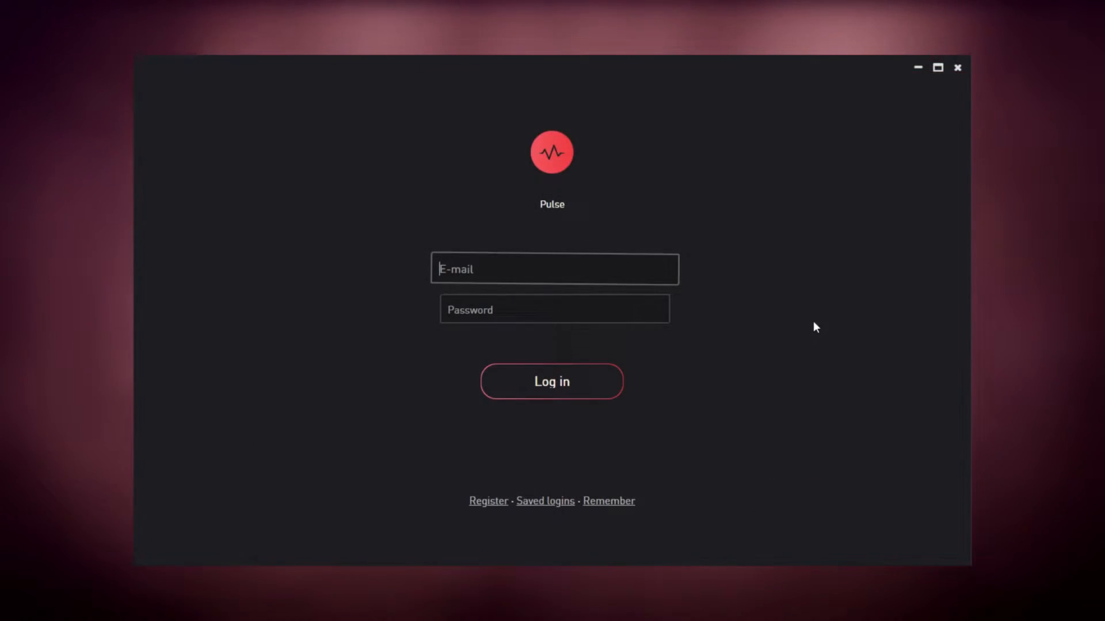
mouse_move(817, 338)
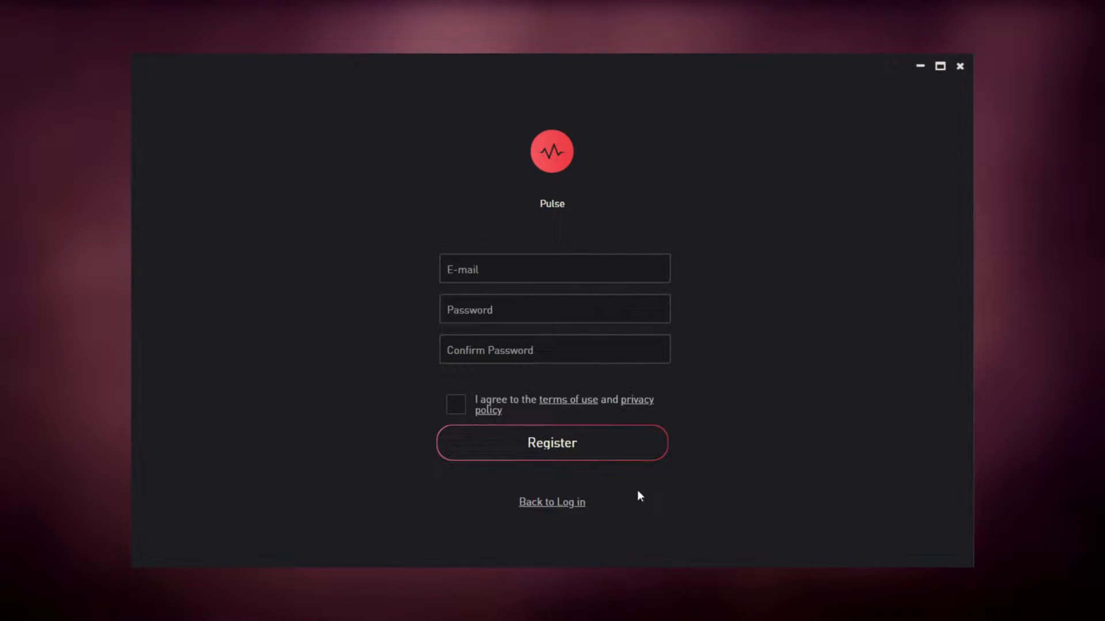
mouse_move(544, 212)
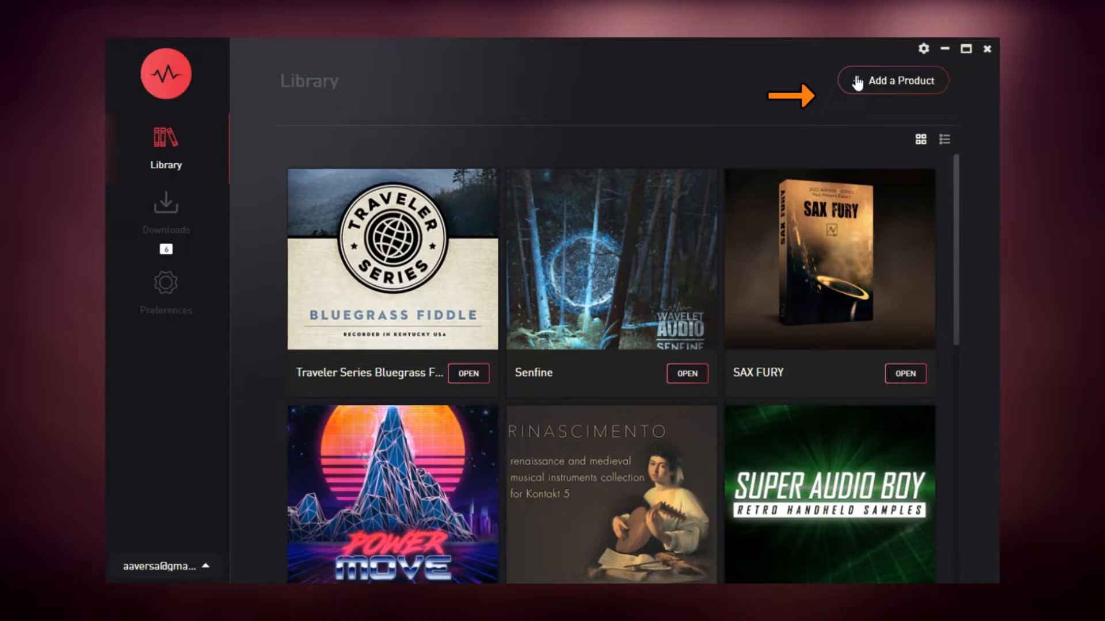
Redeem the pasted Allura Volume 1 serial and download/install it into I:\Samples
left_click(892, 79)
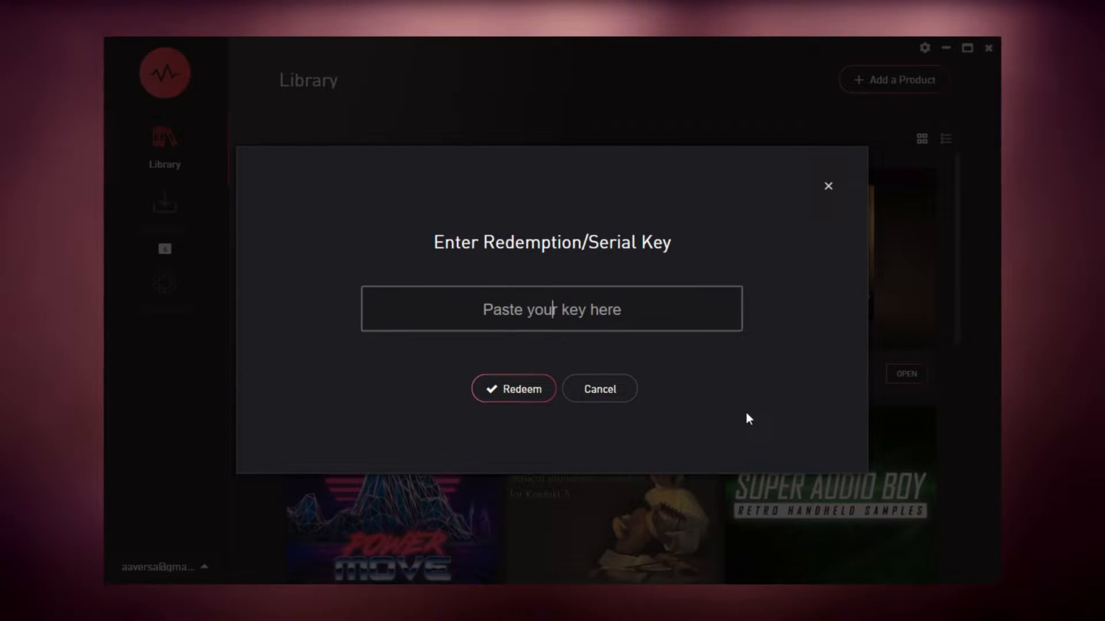
left_click(513, 388)
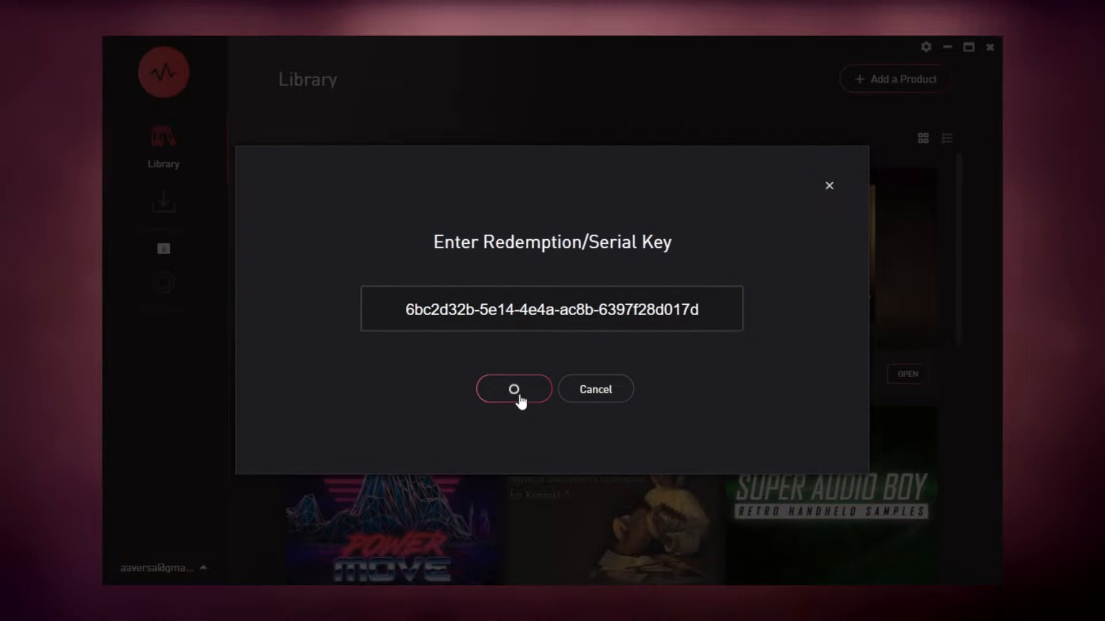
left_click(514, 387)
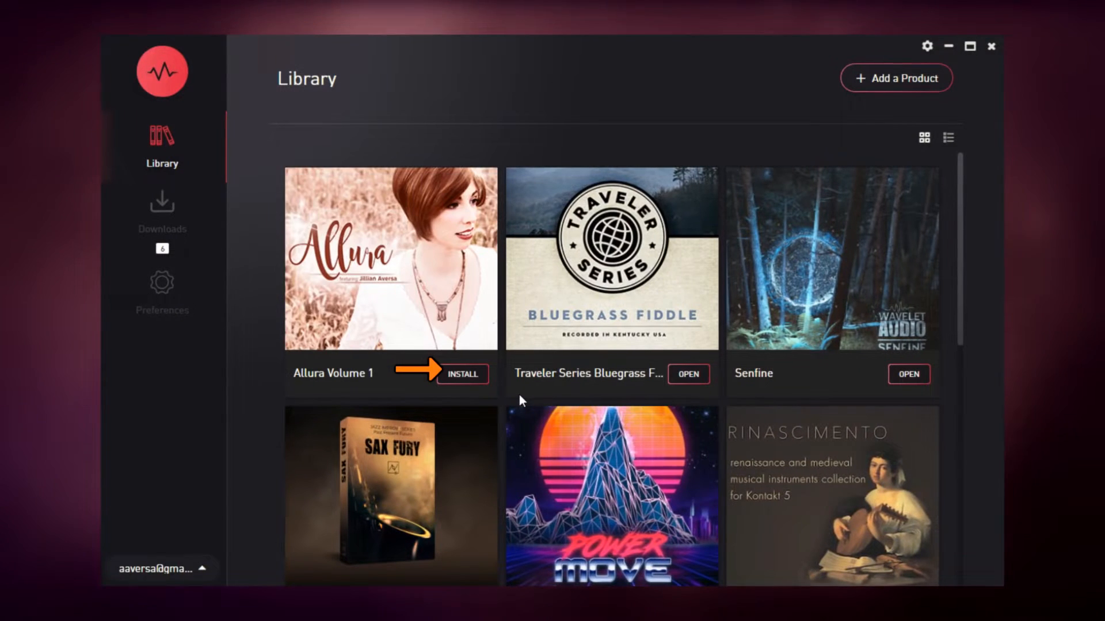
left_click(463, 374)
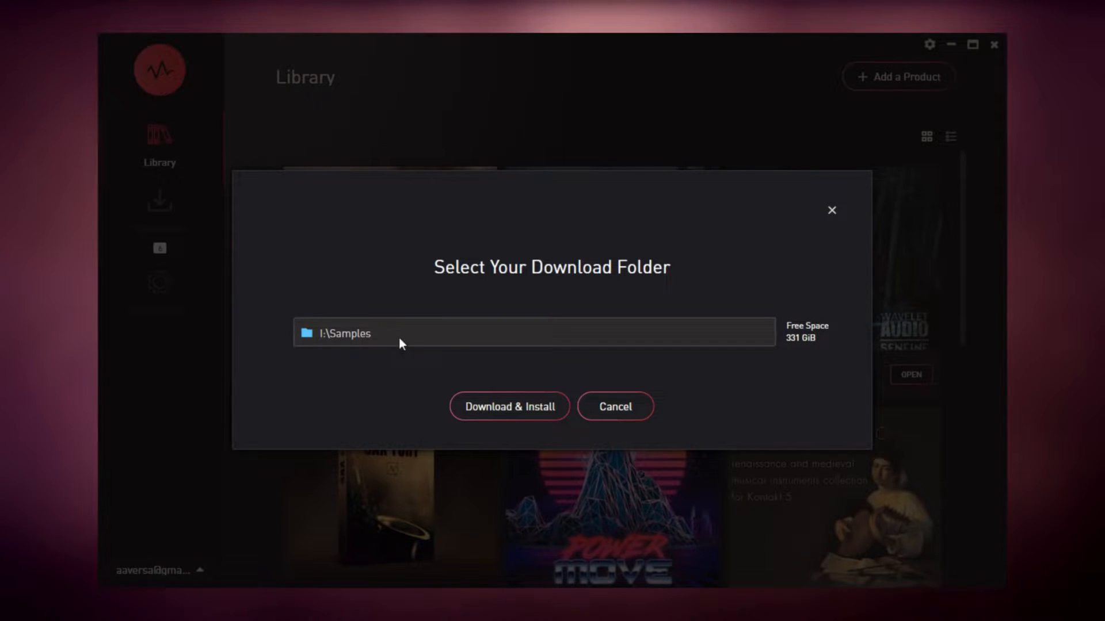
left_click(509, 406)
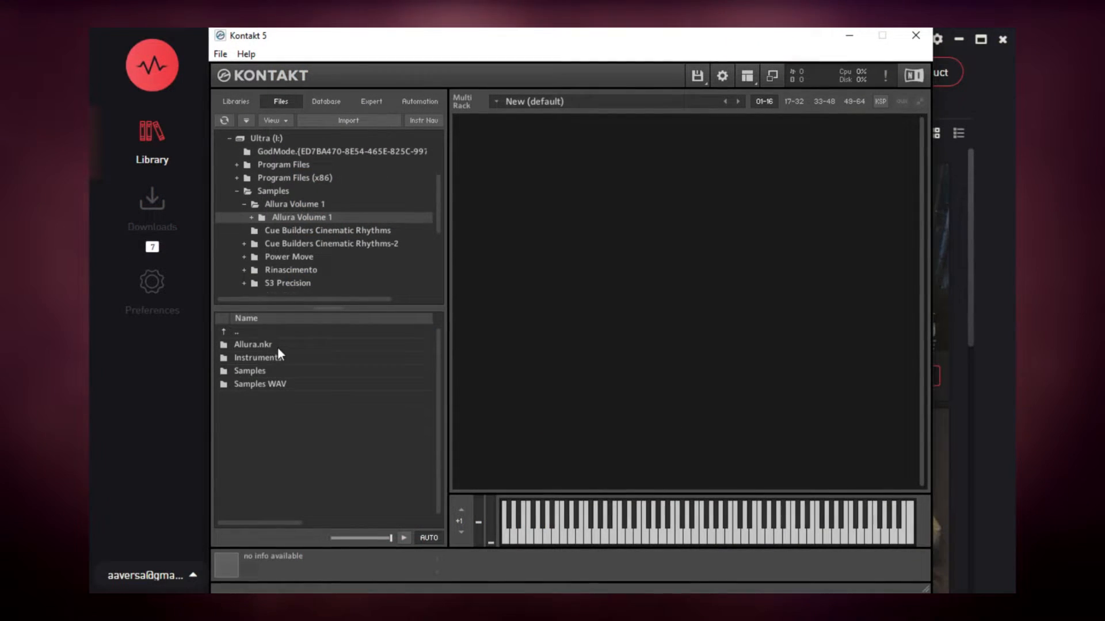
Load Allura Singles.nki from Samples > Allura Volume 1 > Instruments
double_click(266, 358)
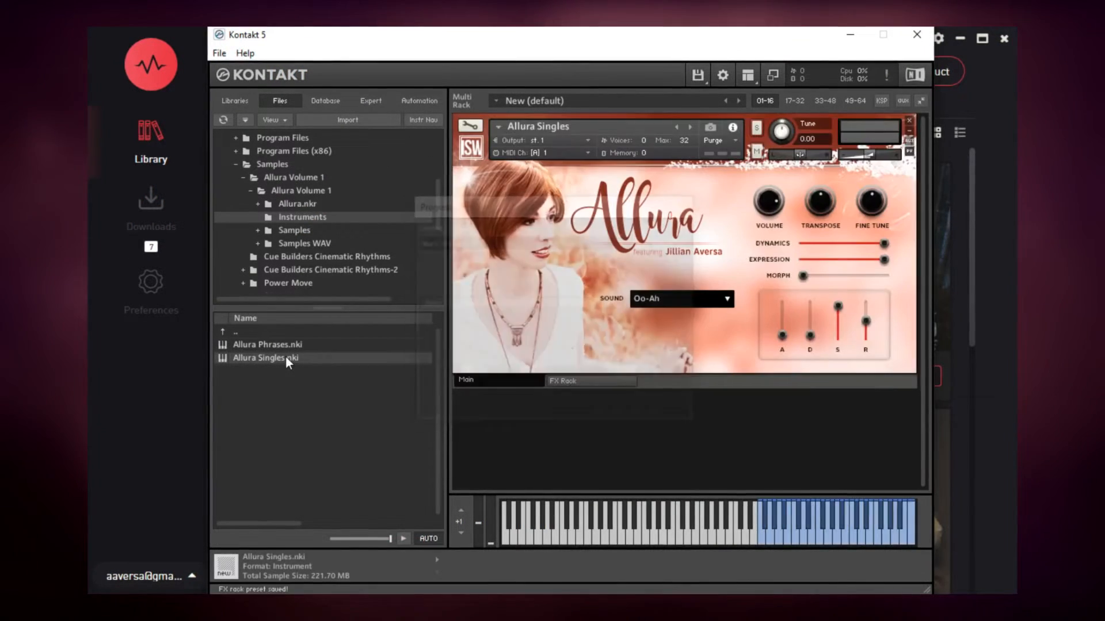
double_click(266, 358)
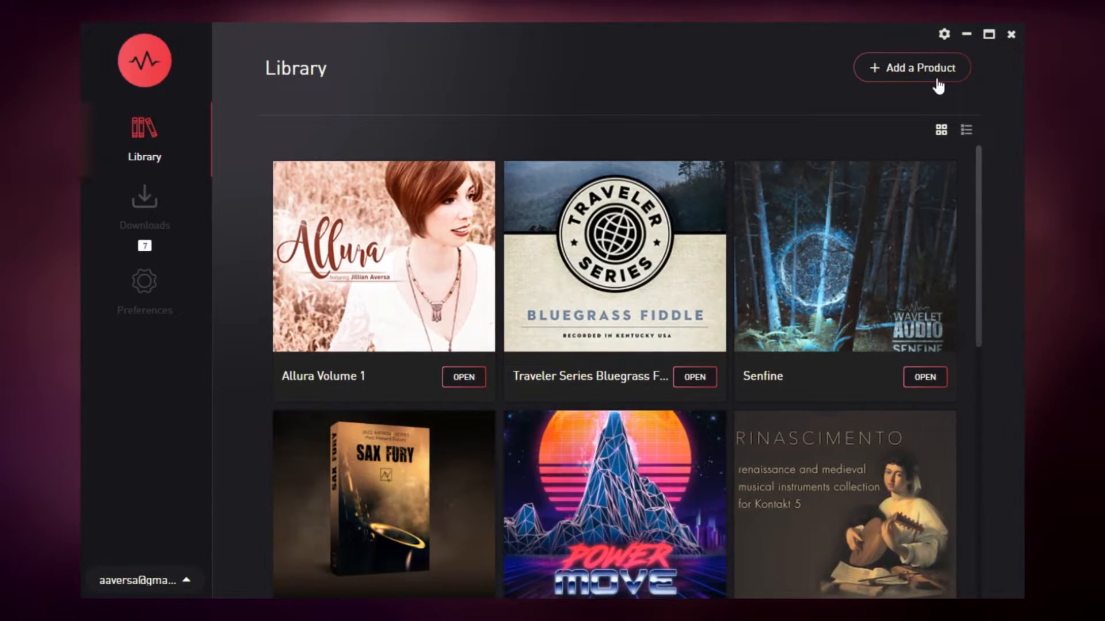
left_click(910, 68)
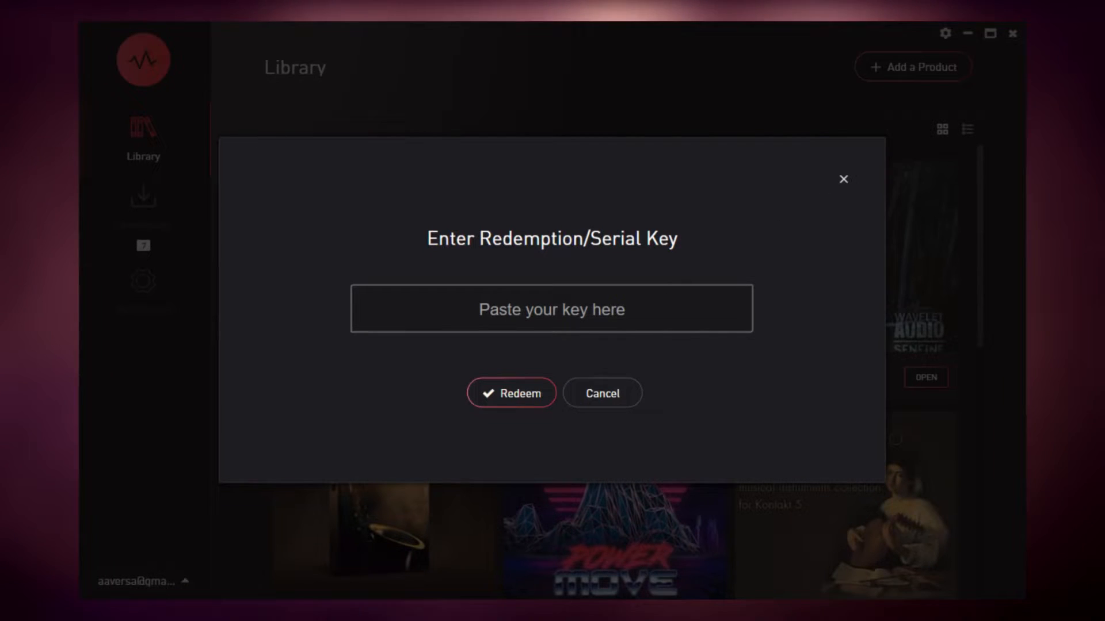
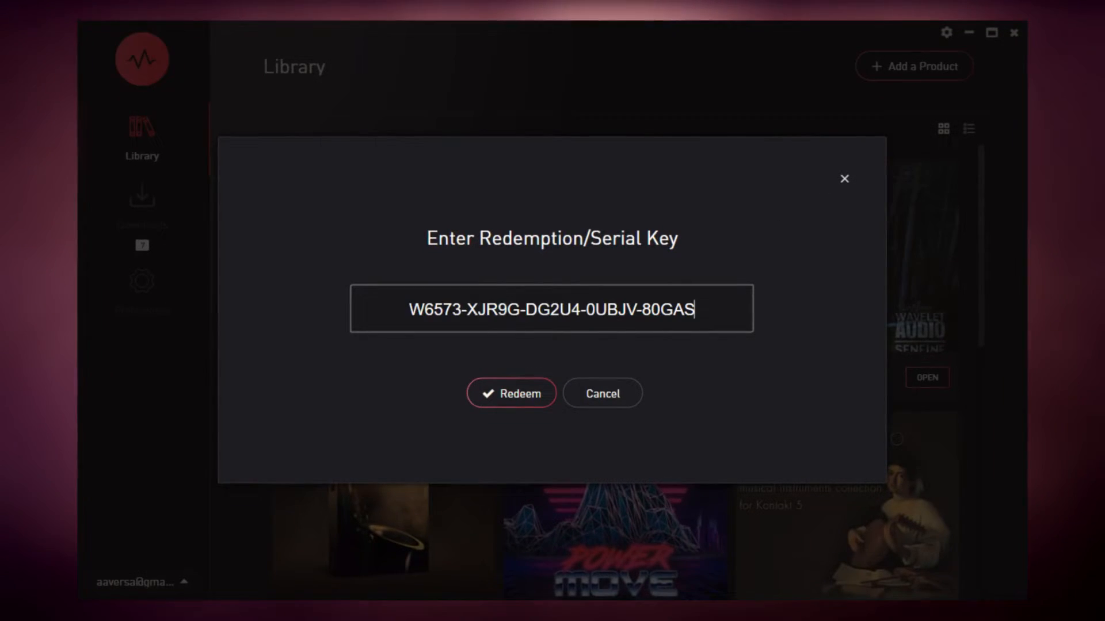
left_click(511, 393)
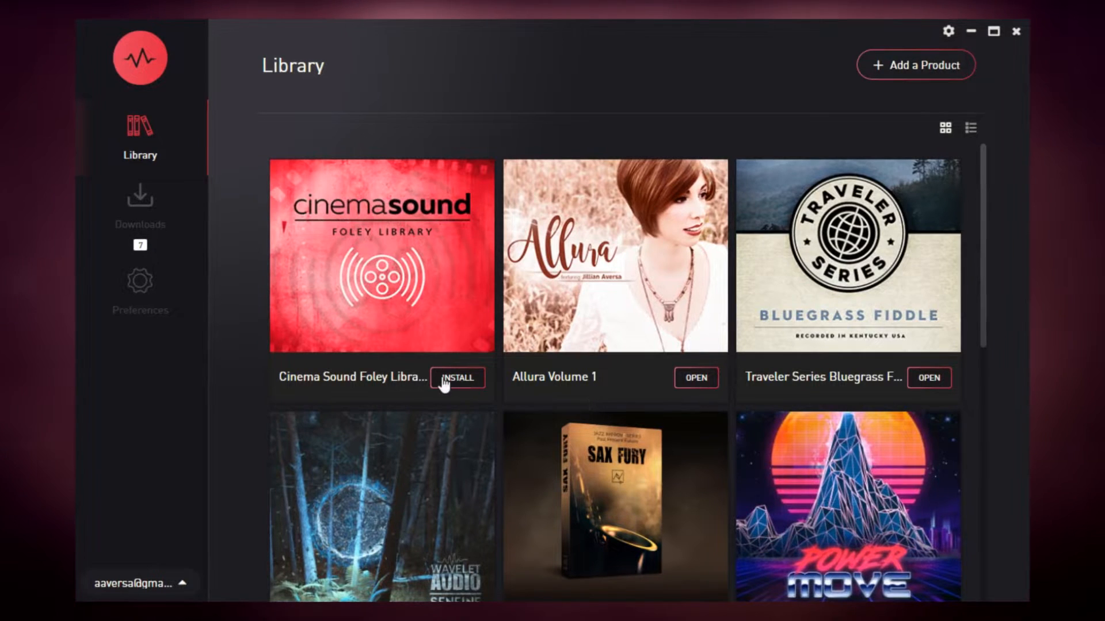
left_click(457, 379)
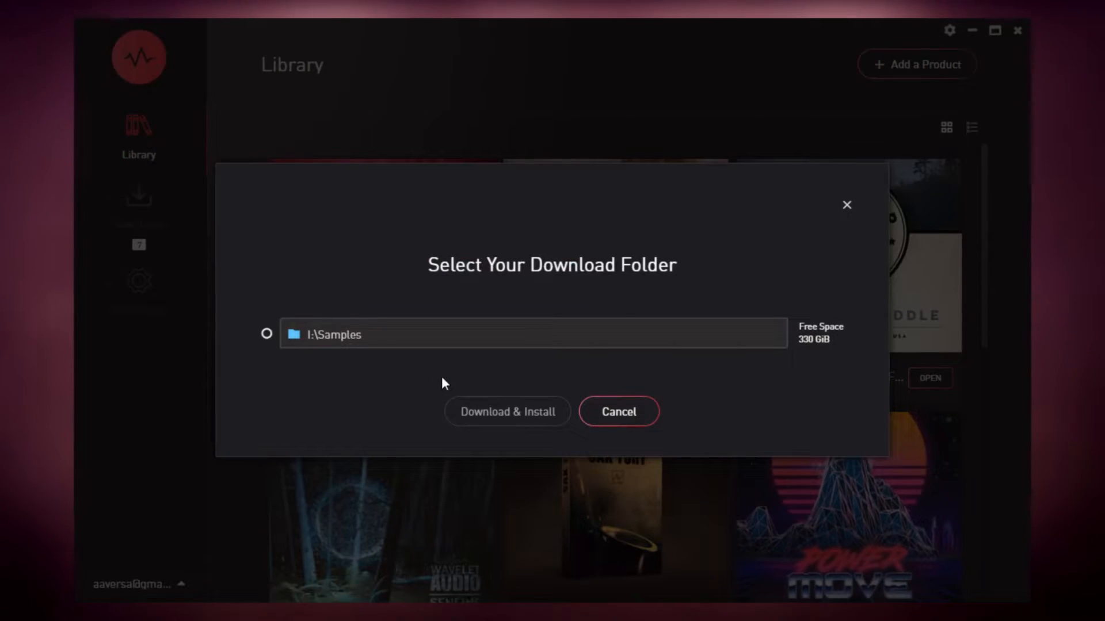
left_click(506, 412)
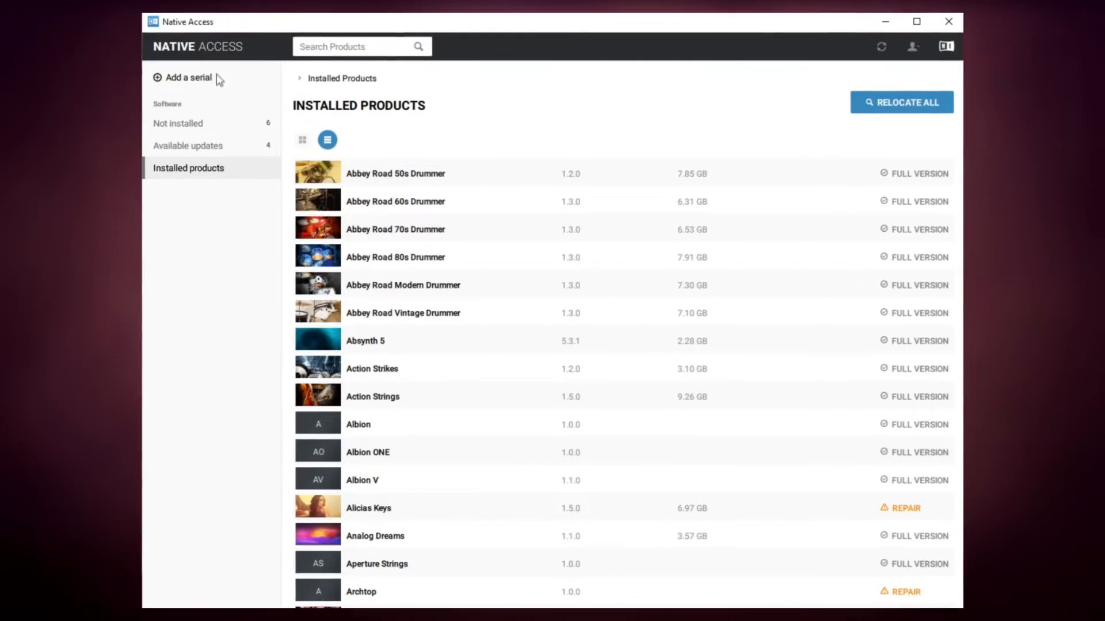
Register the Foley Library serial, add it as a library and browse for its folder
left_click(187, 77)
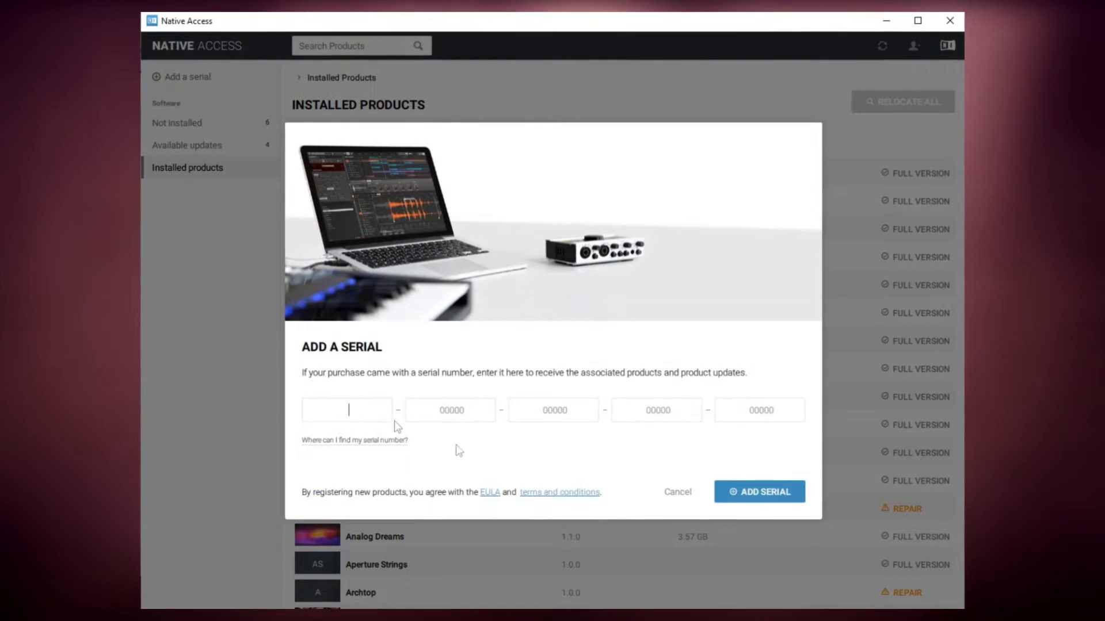
left_click(759, 492)
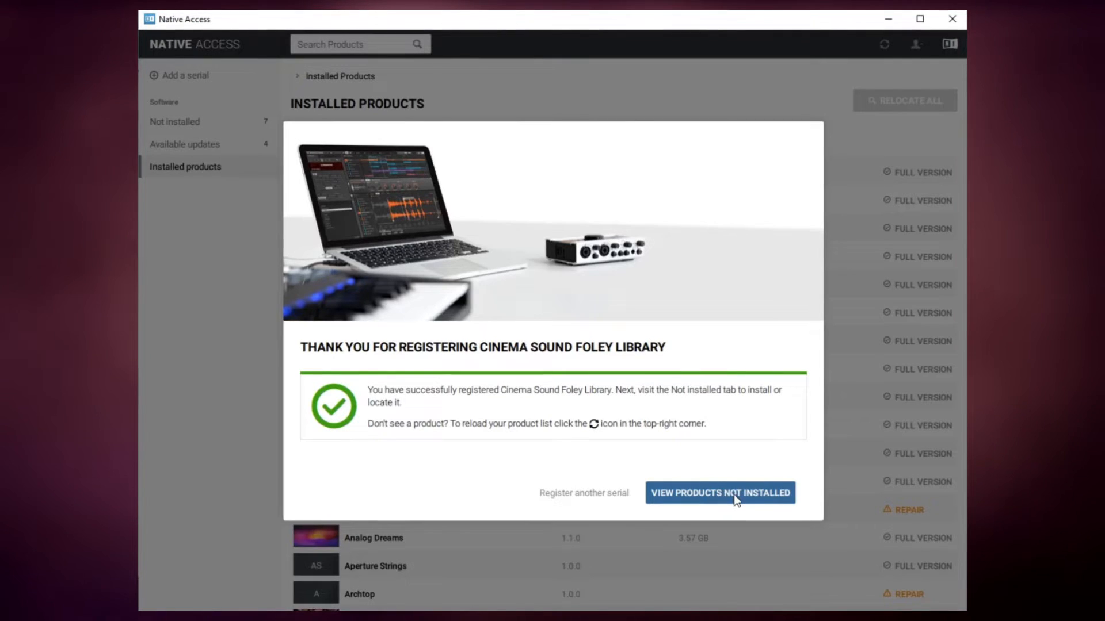
left_click(719, 493)
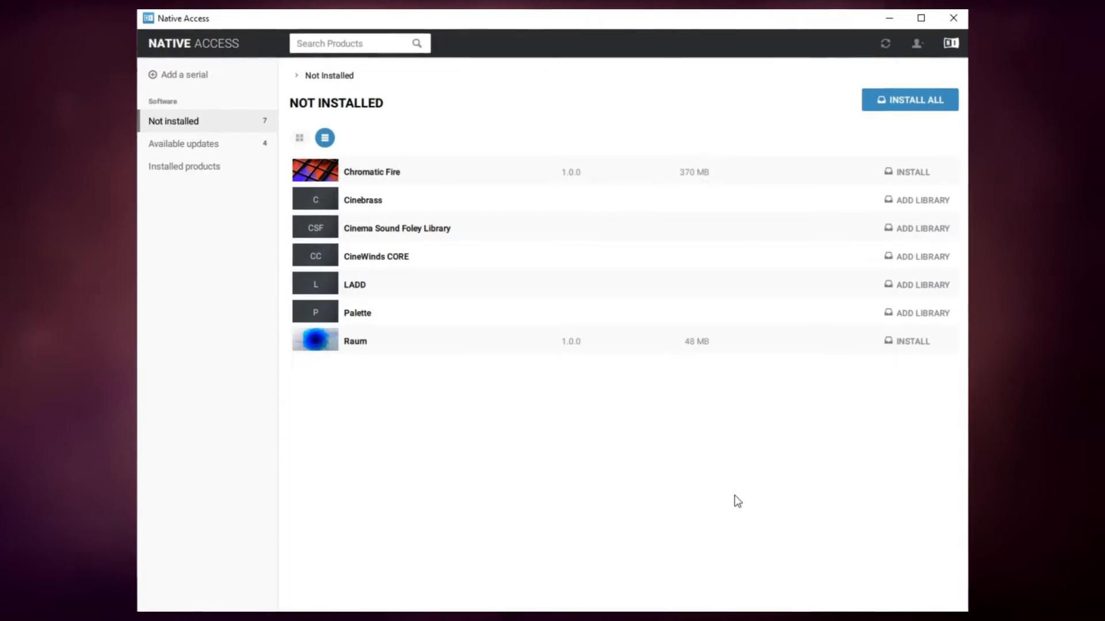
left_click(921, 228)
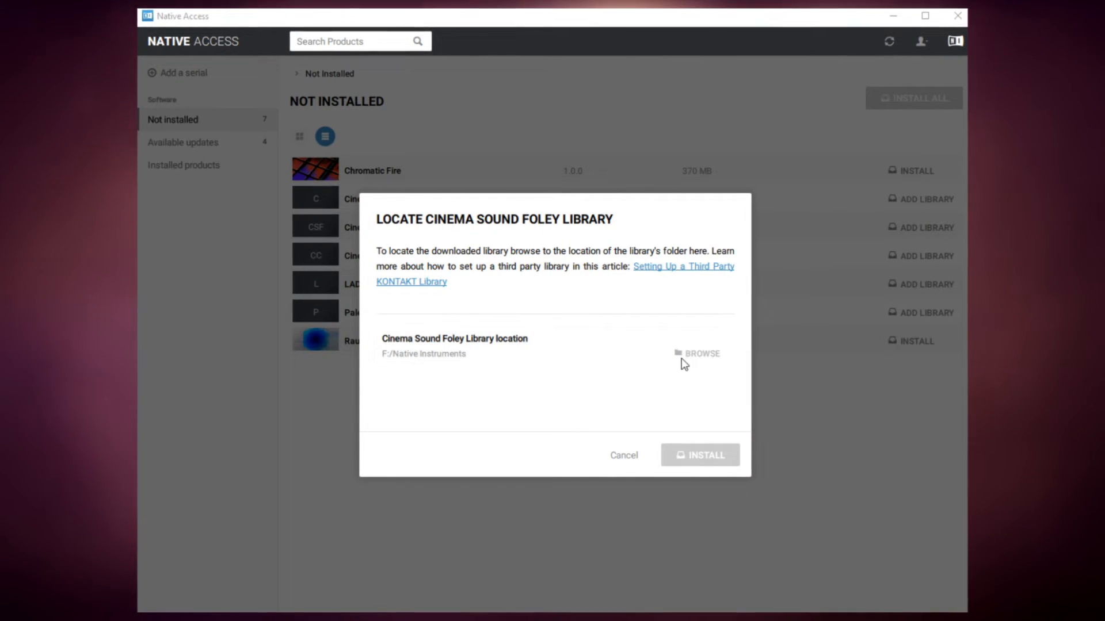
left_click(699, 353)
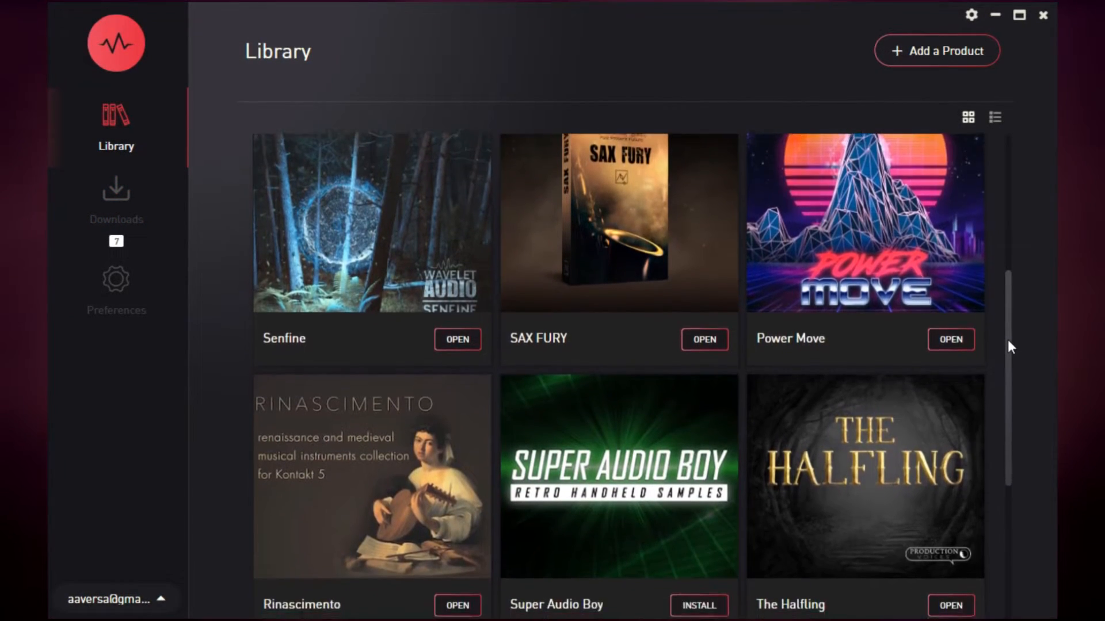
scroll("down", 3)
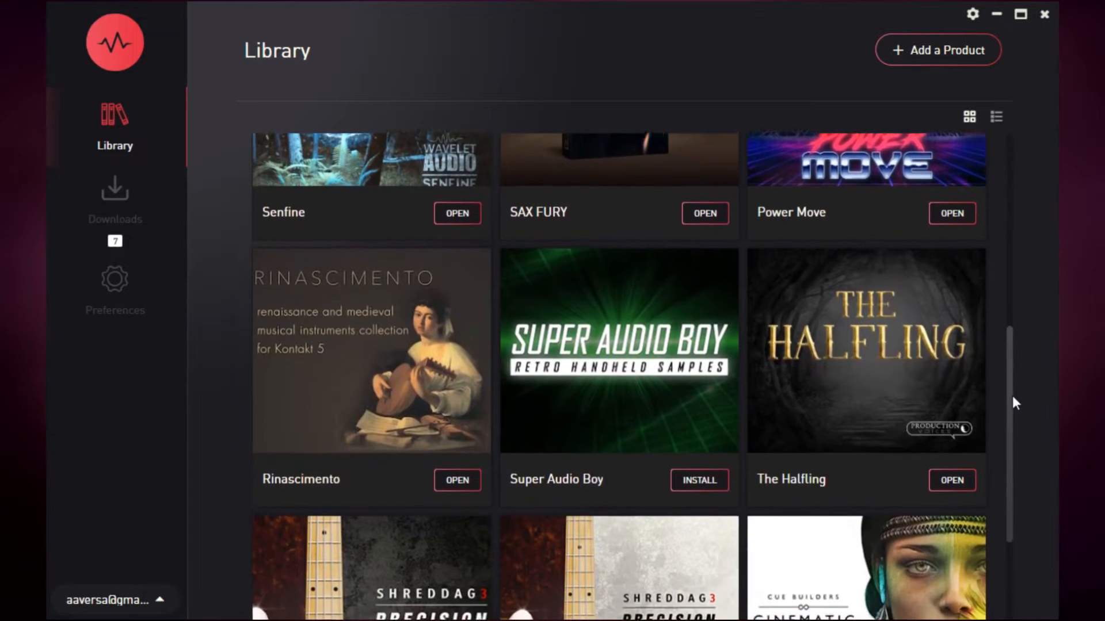
scroll("down", 3)
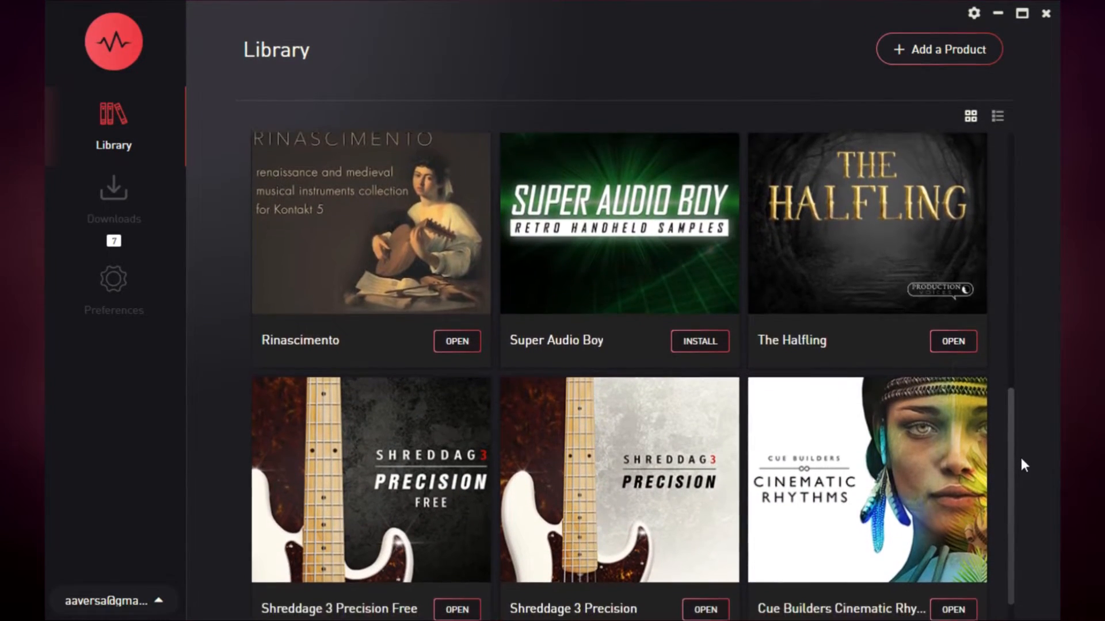
scroll("down", 3)
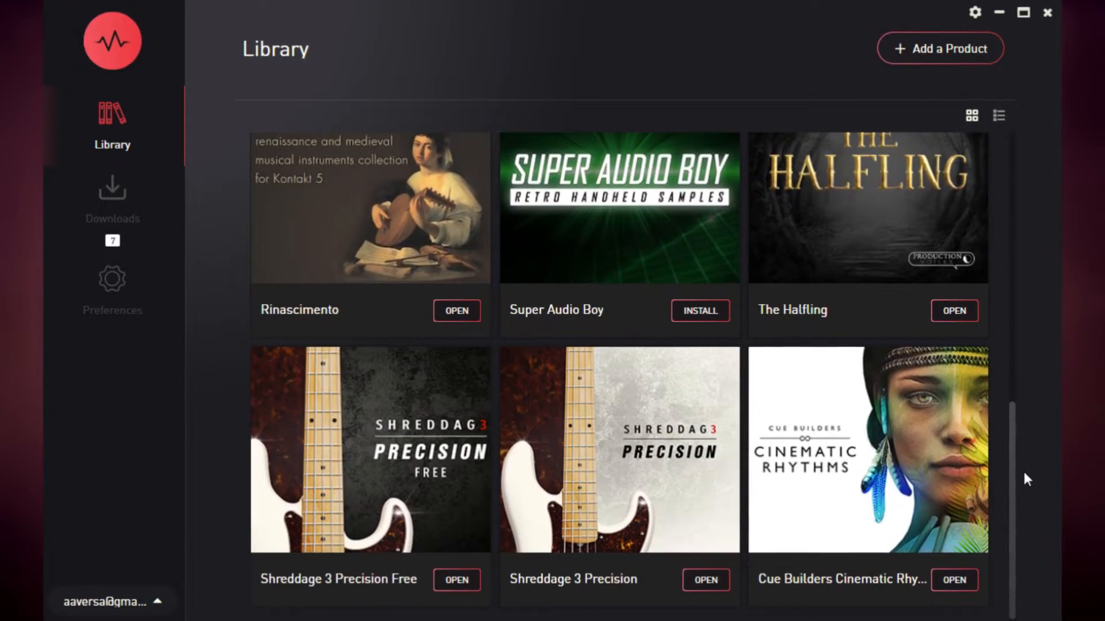